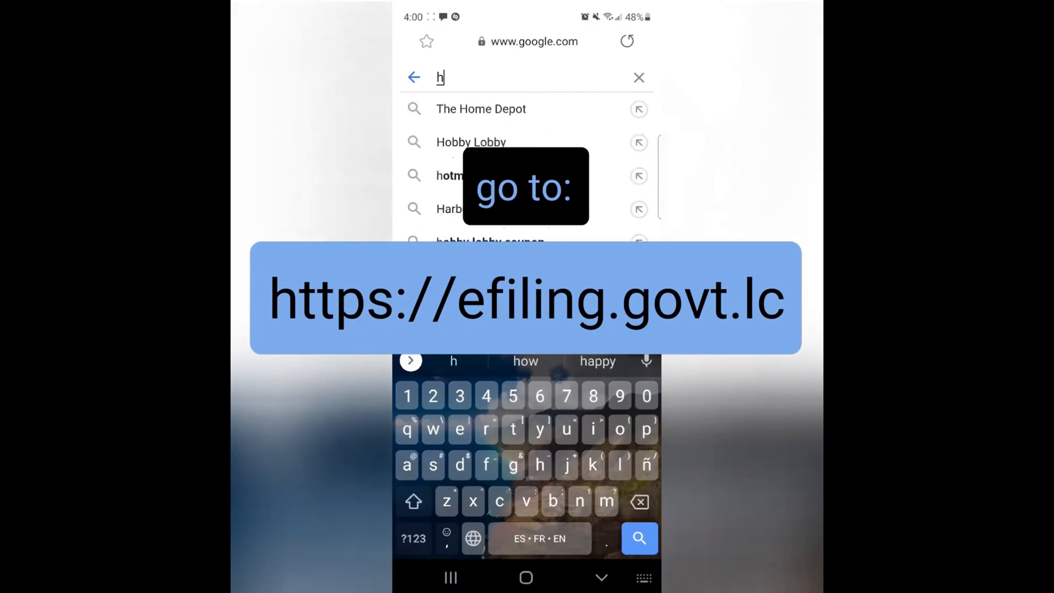
text(https:)
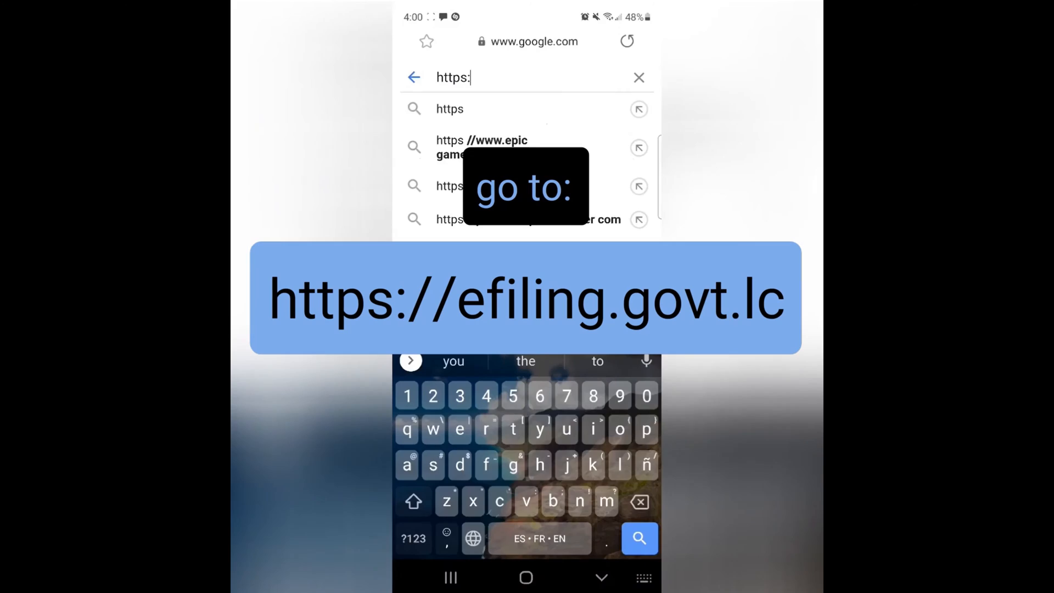
text(//)
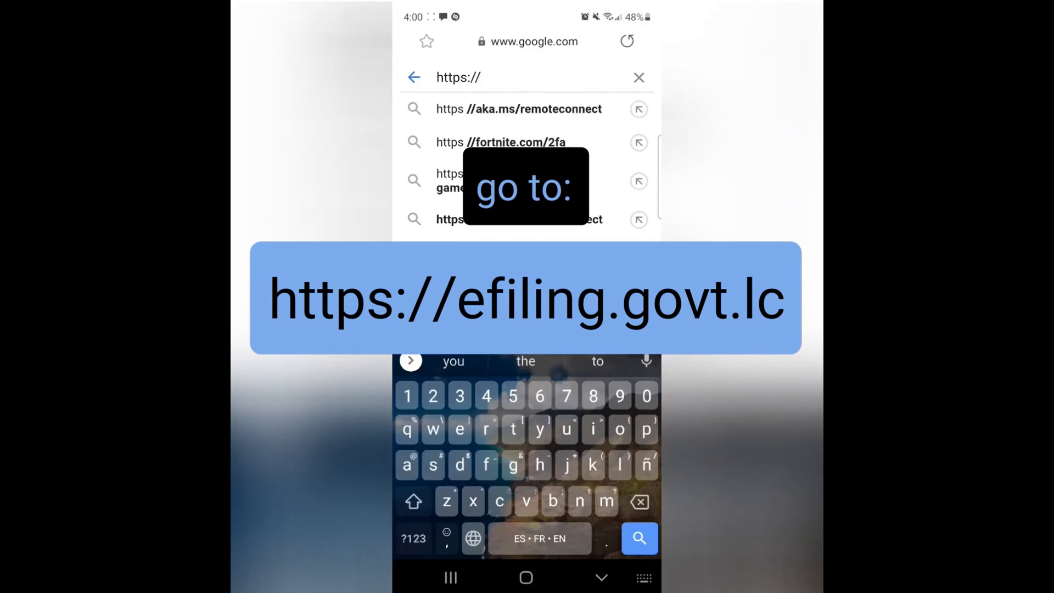
text(efilin)
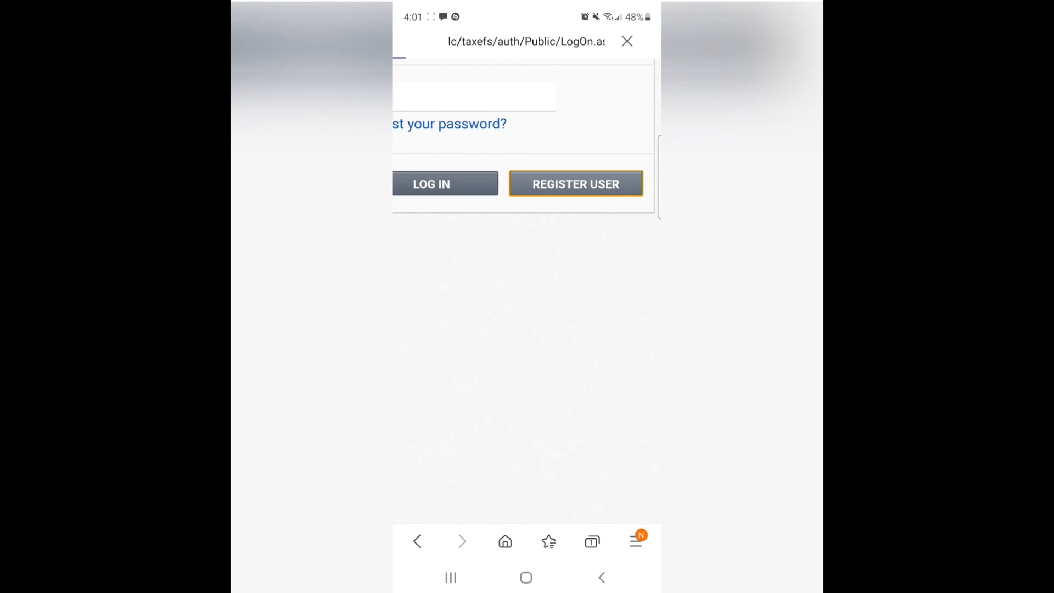
Start the REGISTER USER form and enter the first name in the required personal fields
click(574, 184)
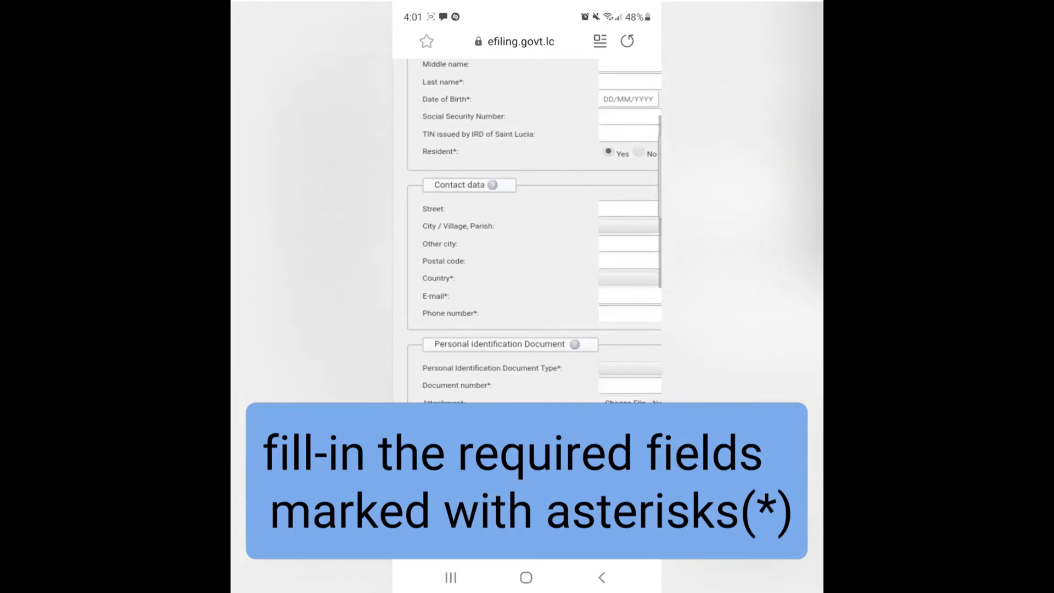
scroll(up, 3)
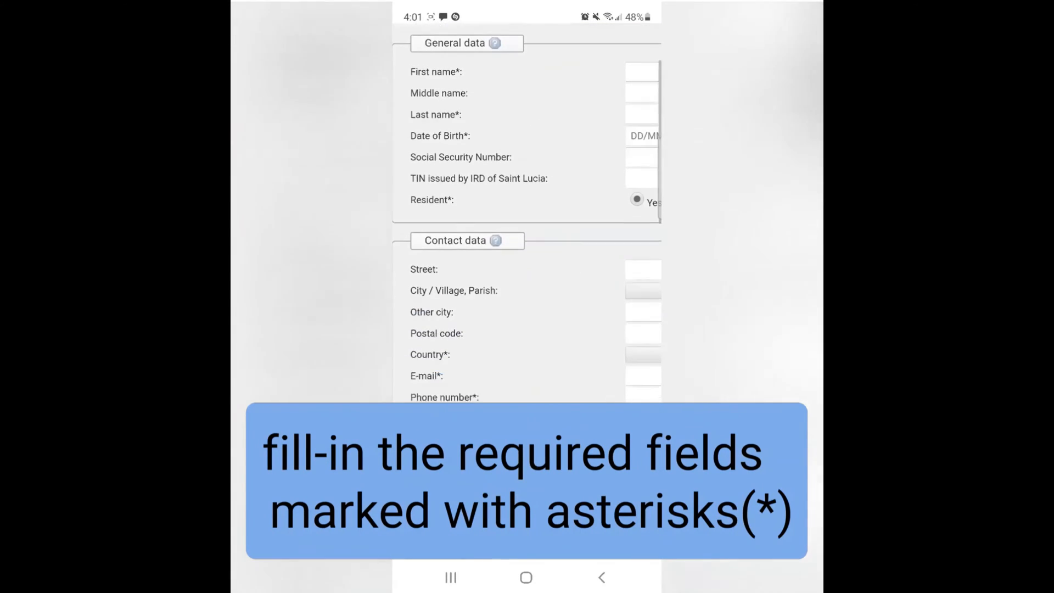
scroll(down, 3)
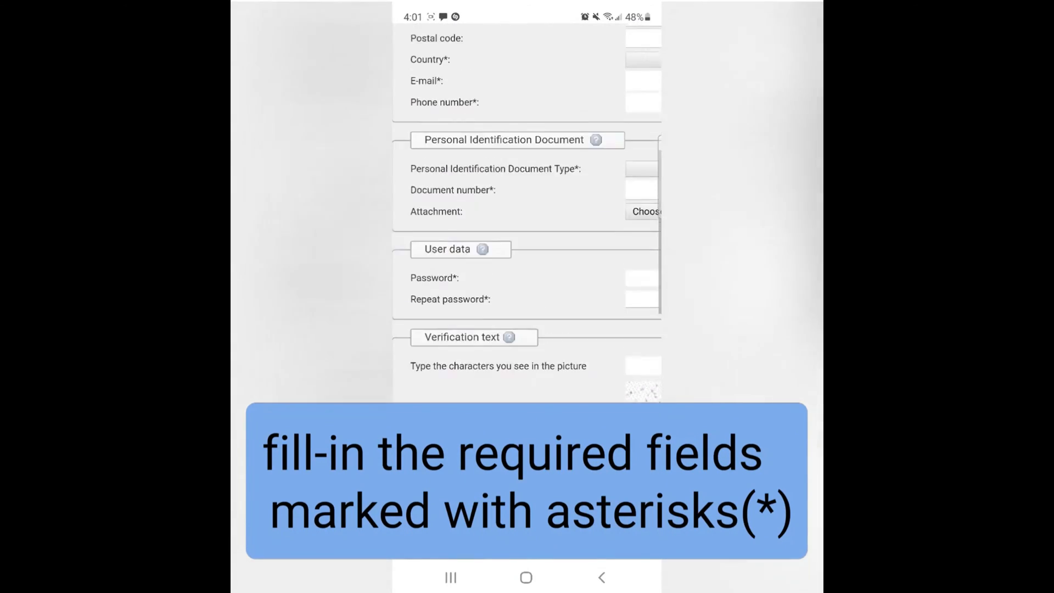
scroll(up, 3)
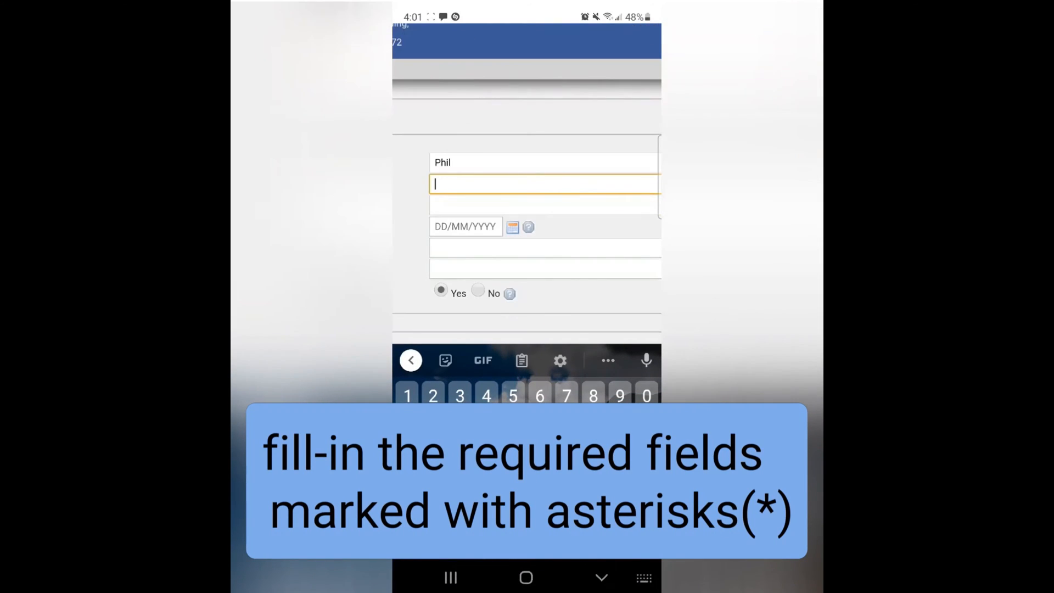
text(Retu)
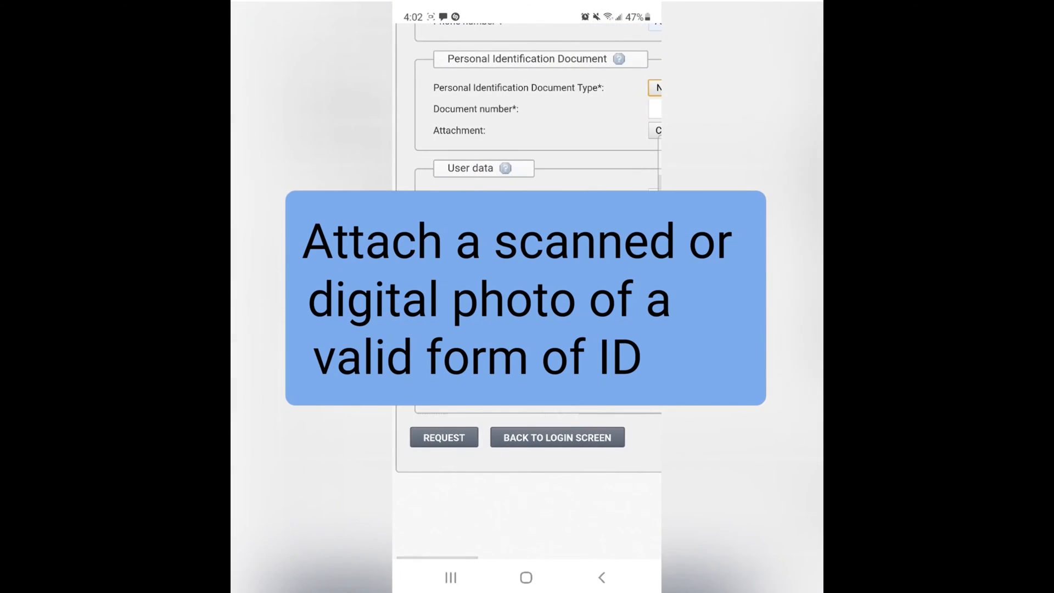
Enter National ID document number 654321 and attach the screenshot from Recent files
click(543, 184)
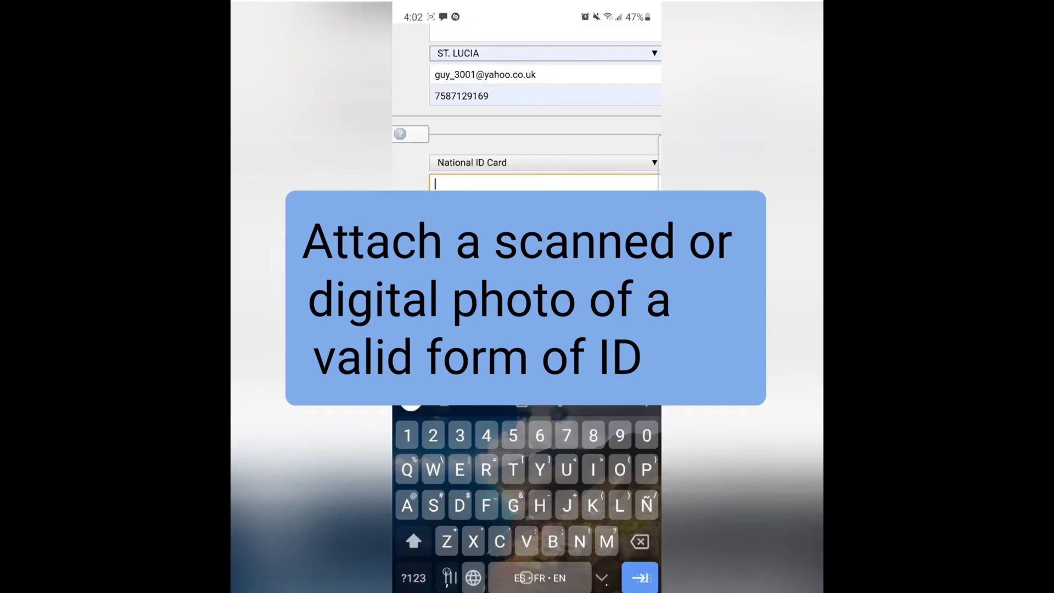
text(65432)
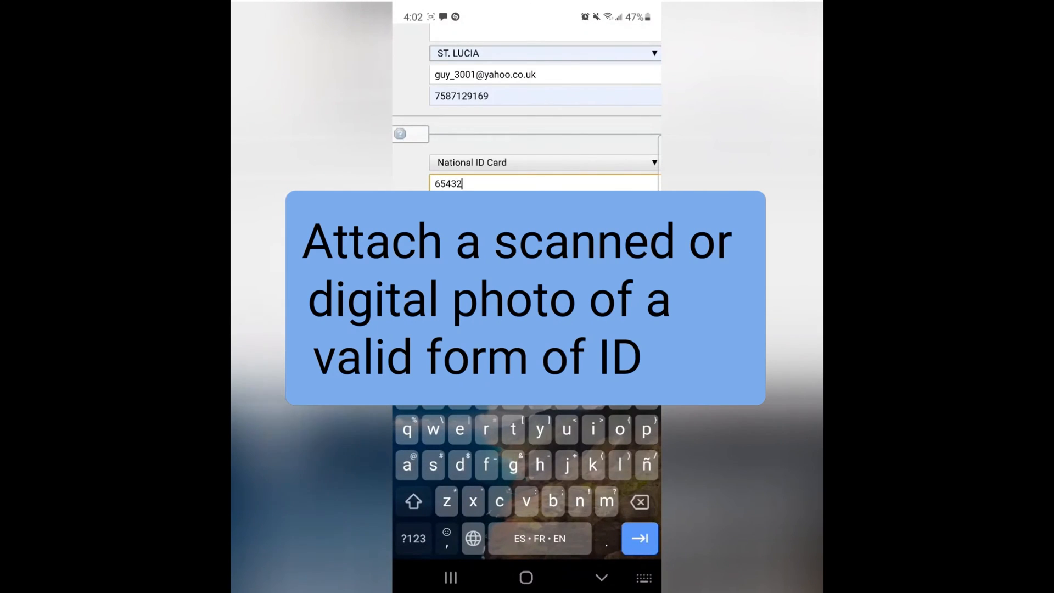
text(1)
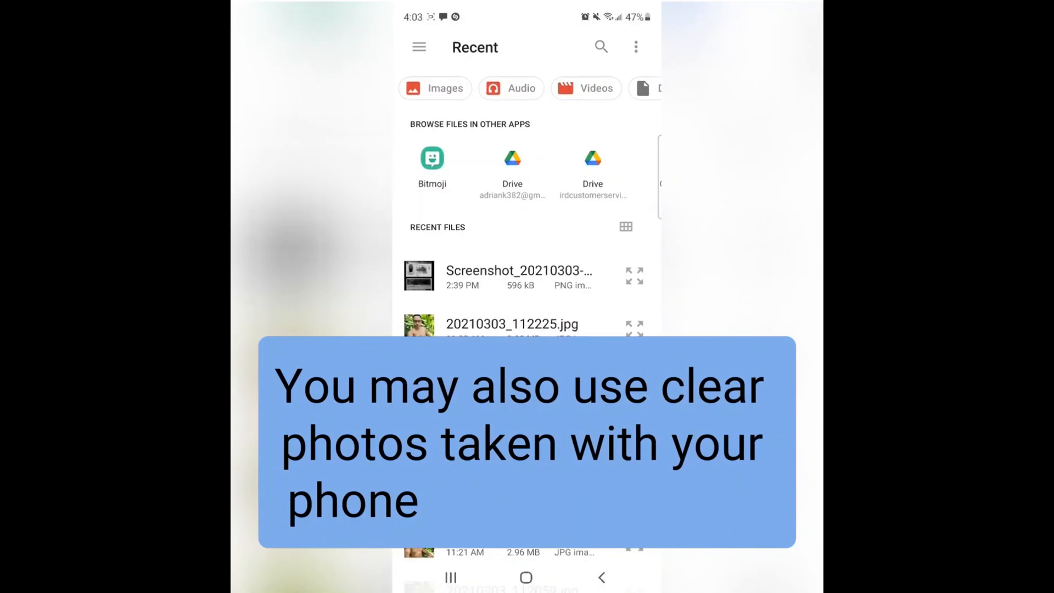
click(519, 275)
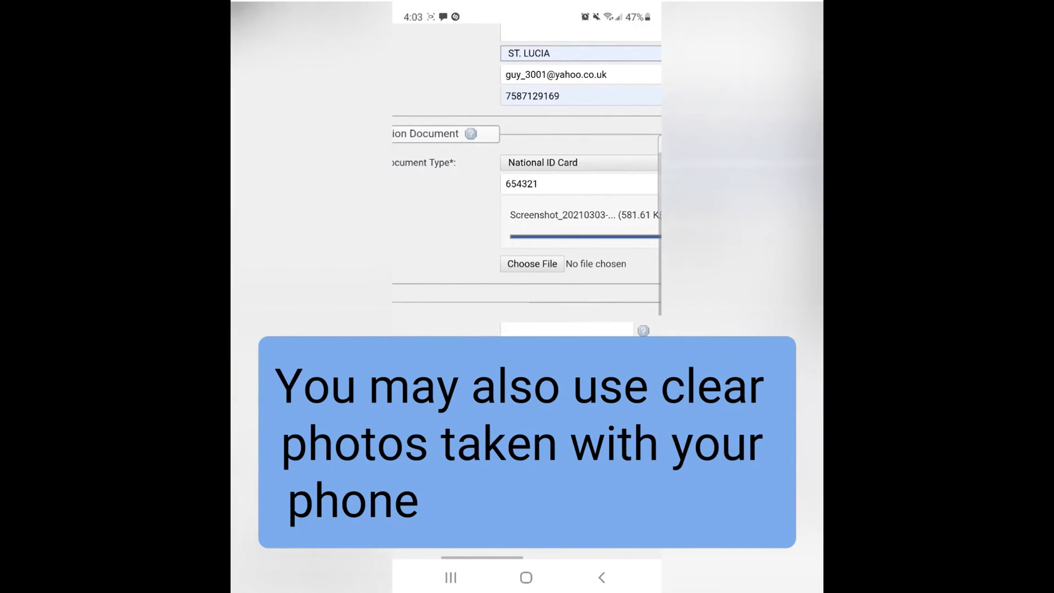
scroll(down, 3)
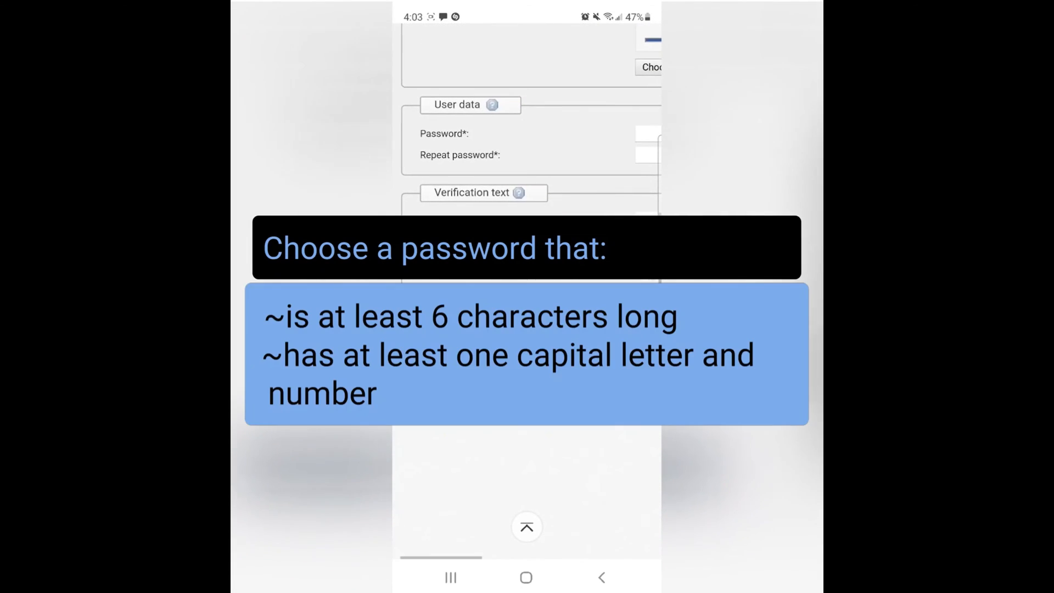
Enter the password, send the REQUEST and confirm the new user creation with OK
click(645, 133)
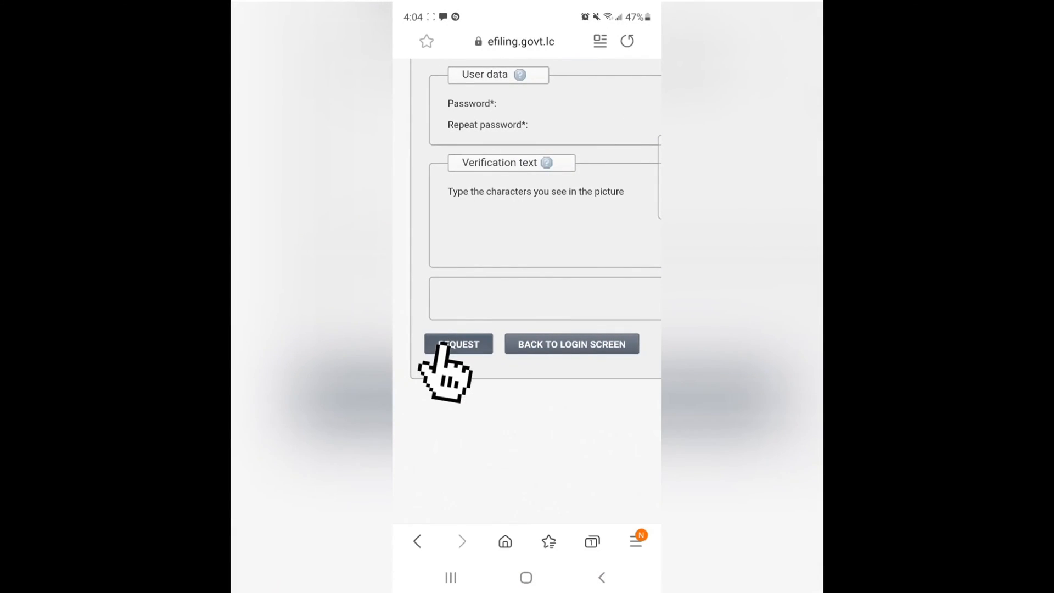
click(458, 344)
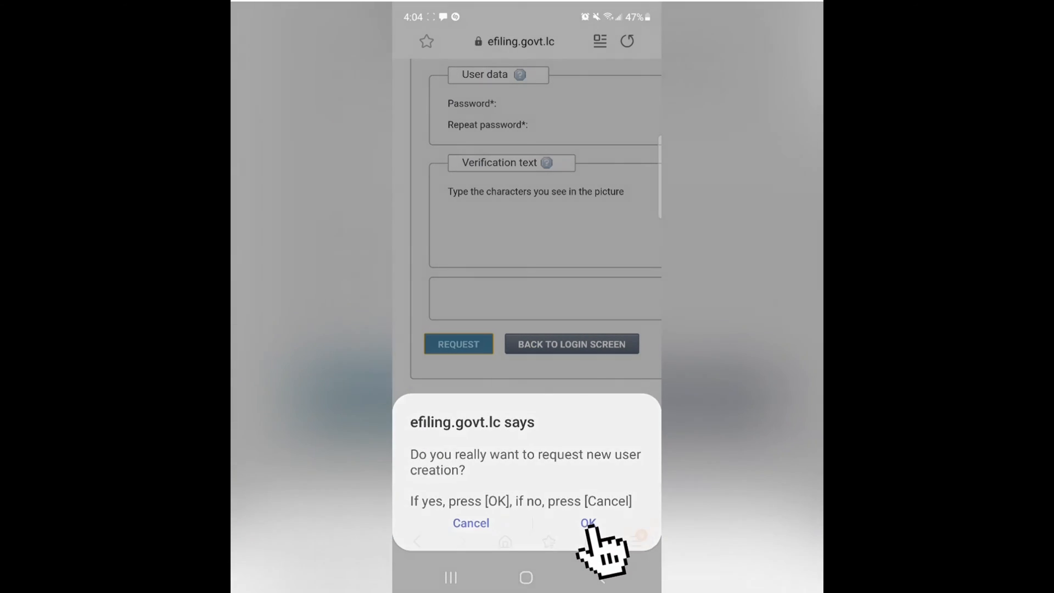
click(586, 523)
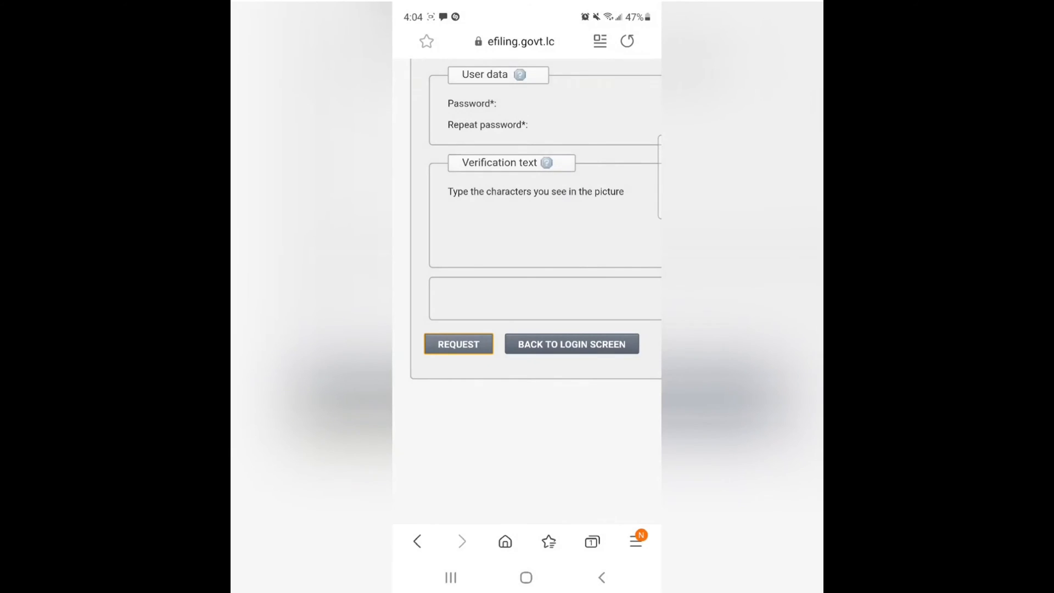
click(457, 344)
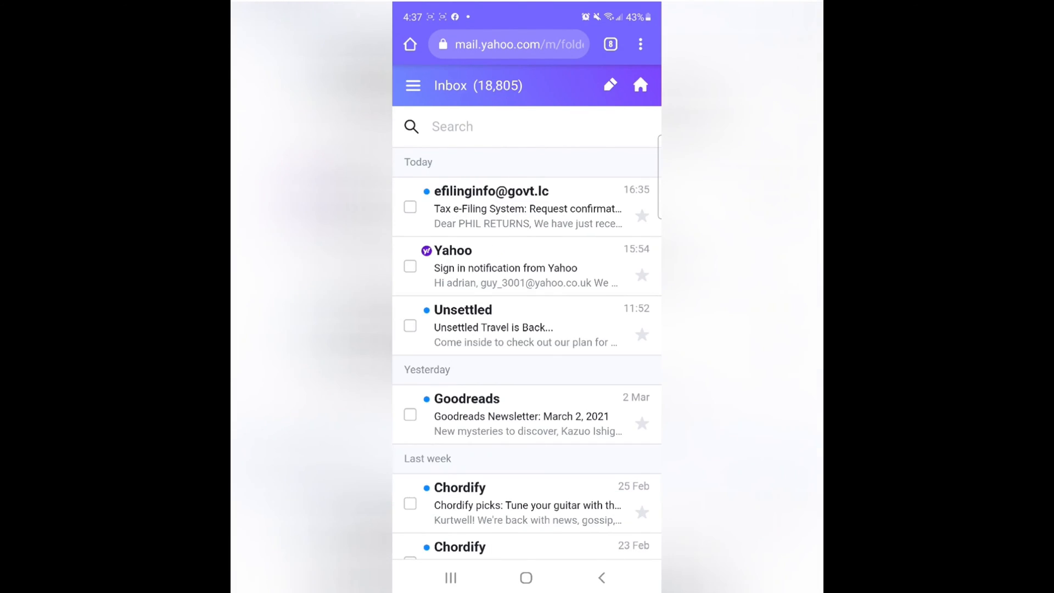
click(528, 199)
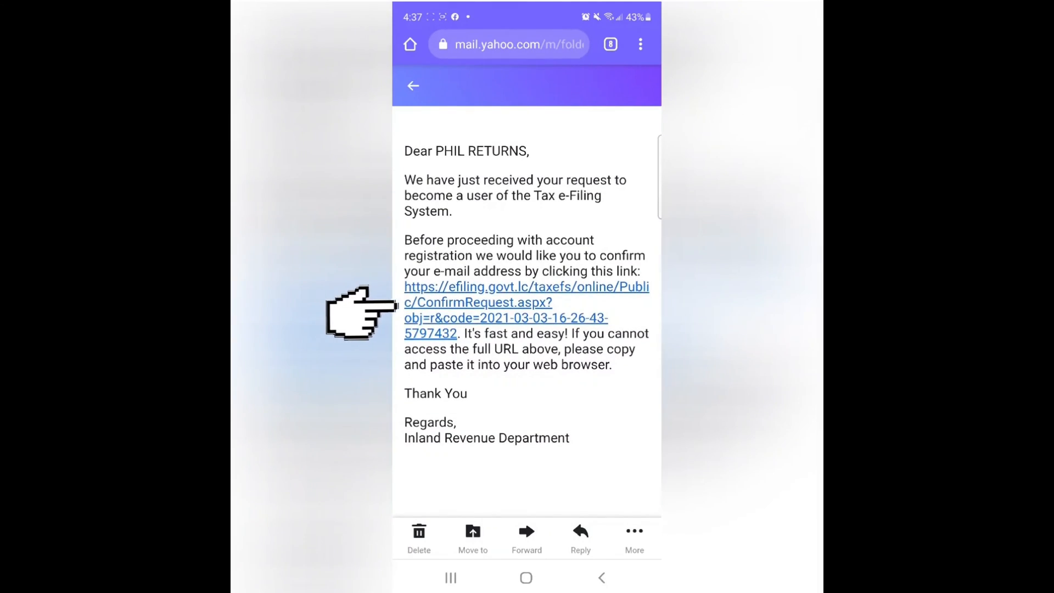
click(524, 302)
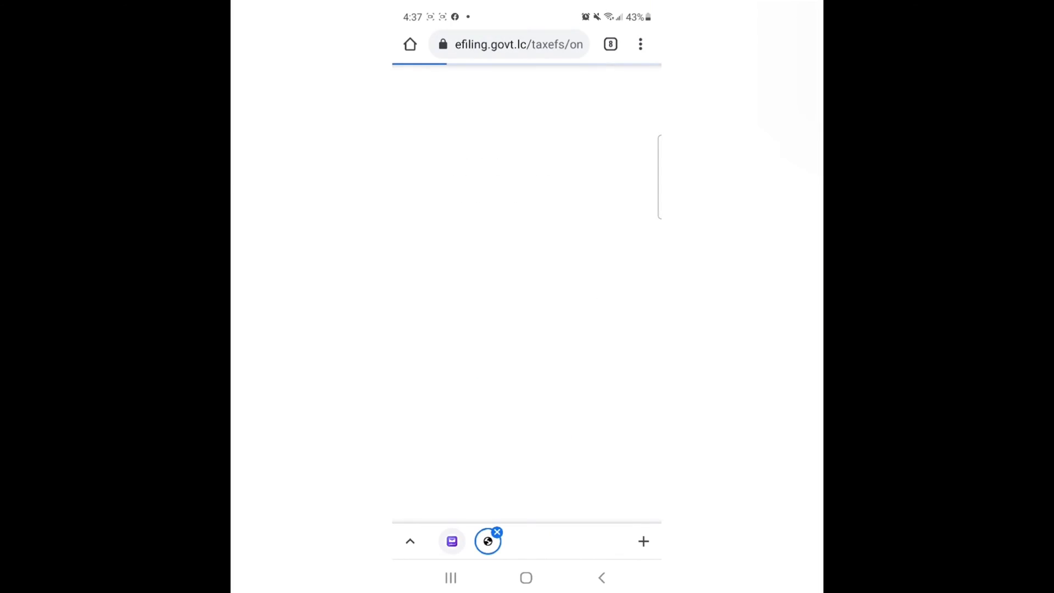
click(451, 542)
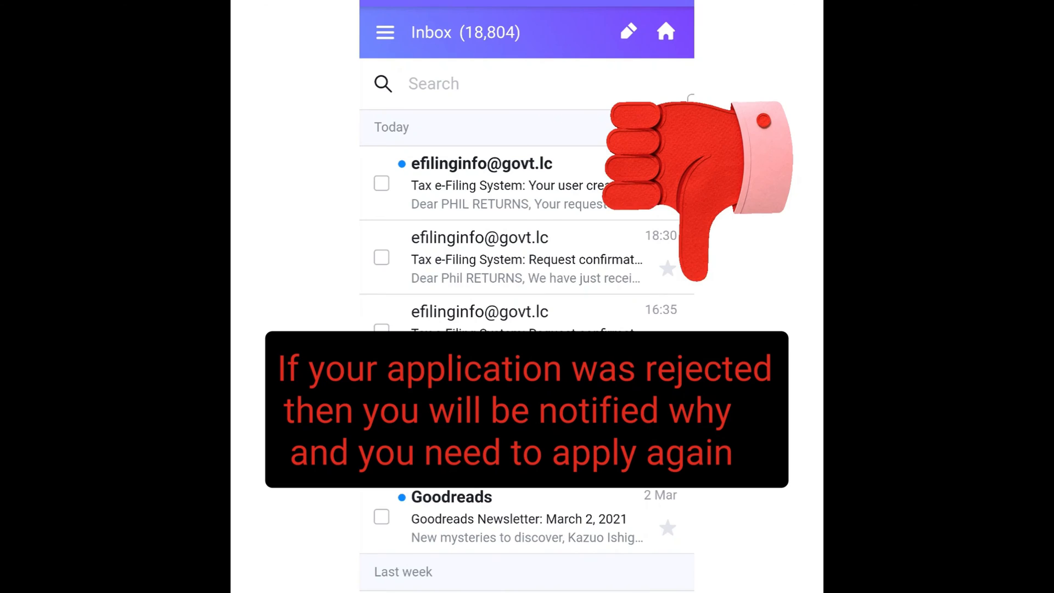
Read the 'request was approved' email and follow its system link with the username copied
click(480, 183)
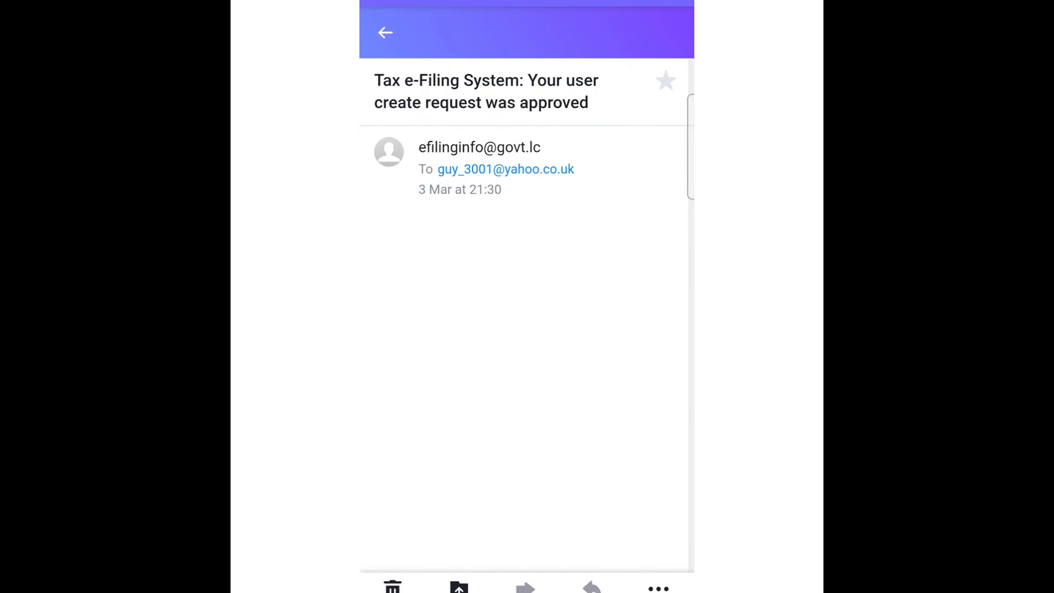
scroll(down, 3)
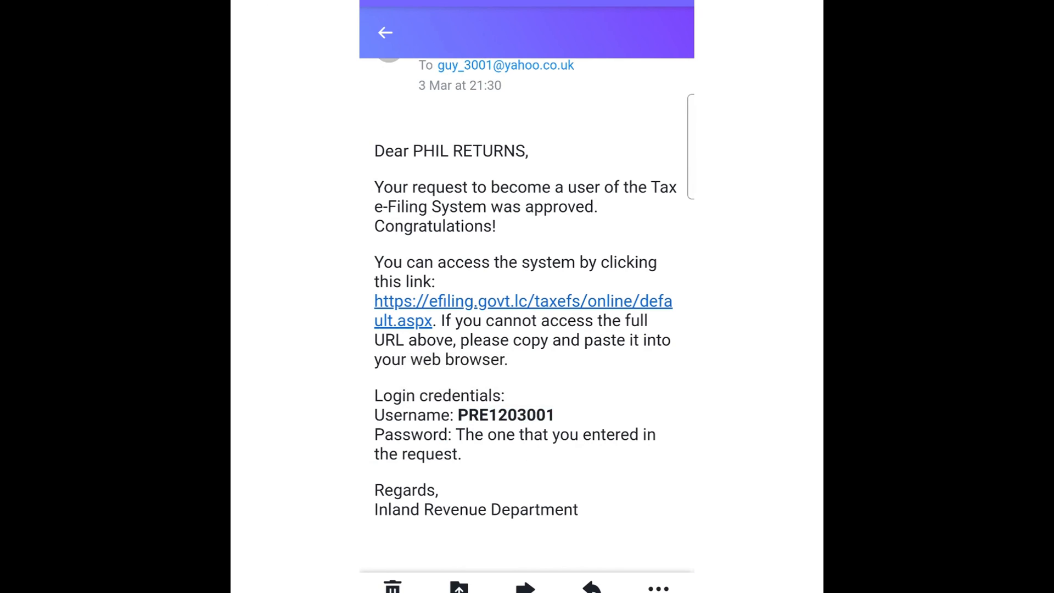
click(523, 301)
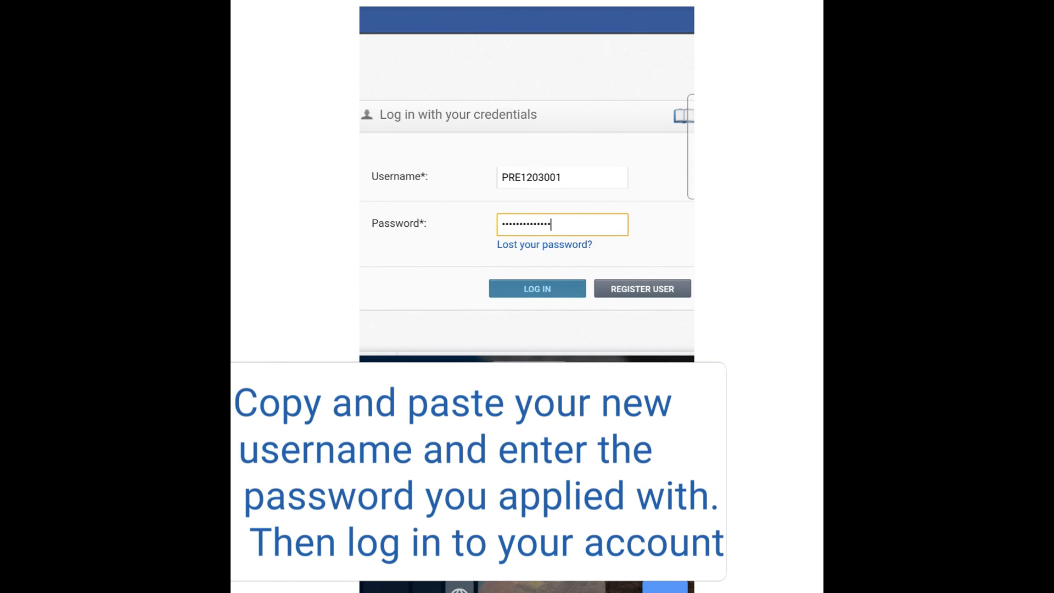
Log in with the new credentials to reach the Welcome to Tax e-Filing home page
click(537, 288)
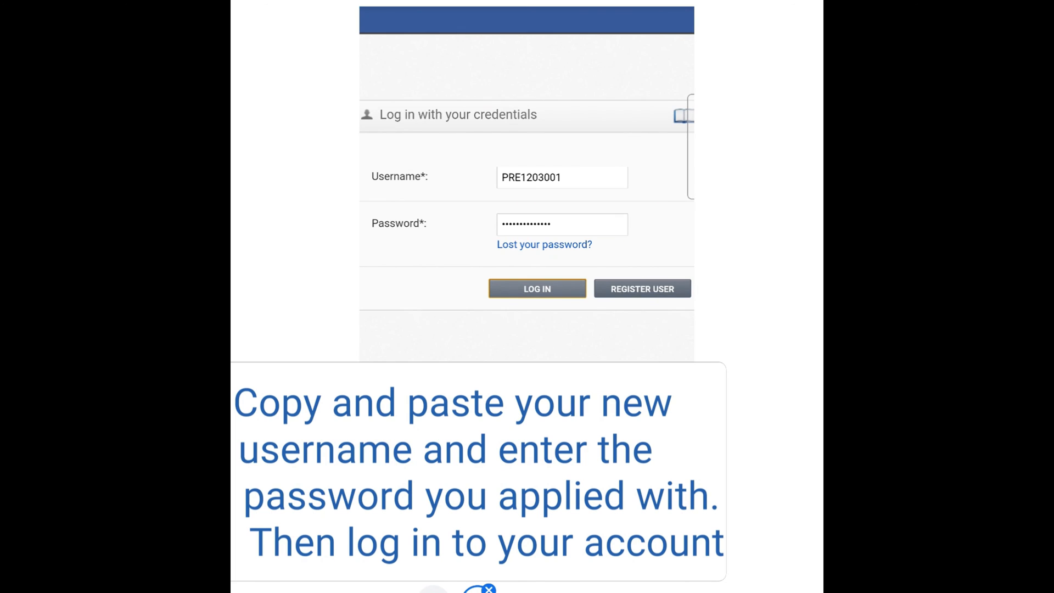
click(535, 288)
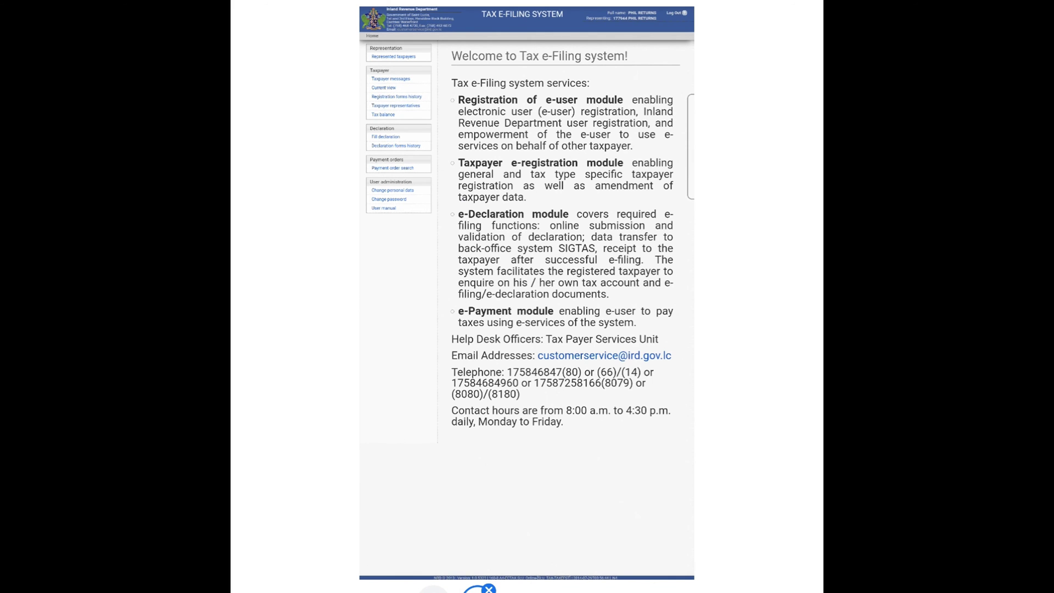